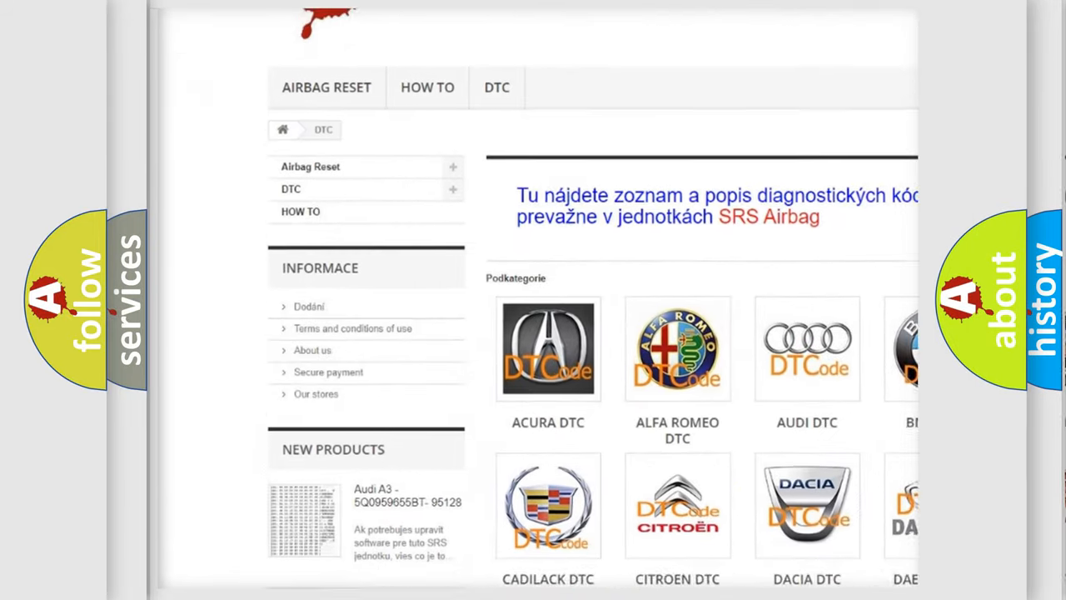
pyautogui.scroll(-3)
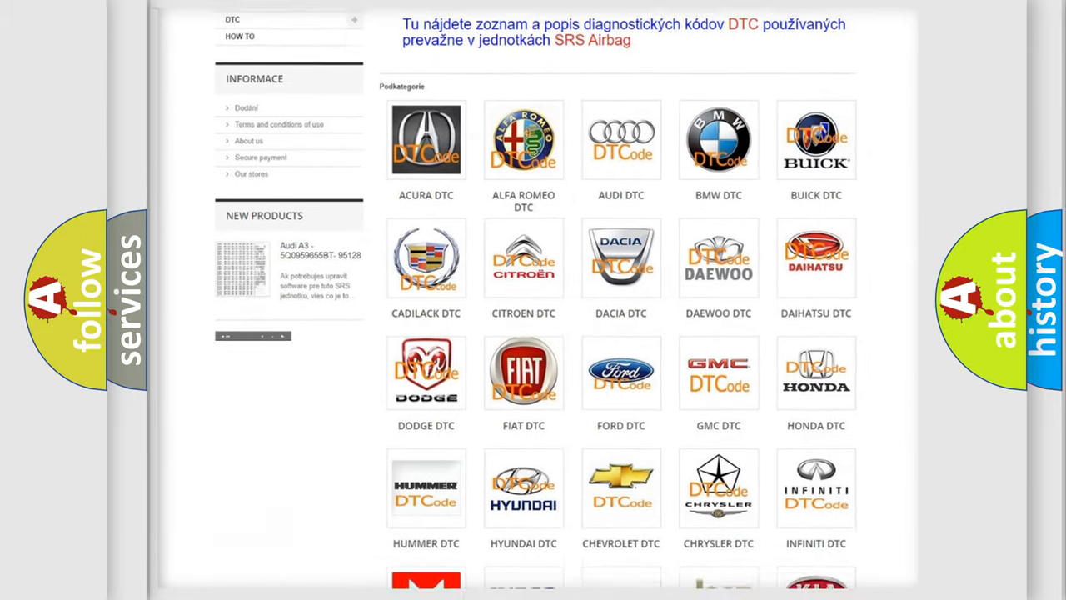
pyautogui.scroll(-3)
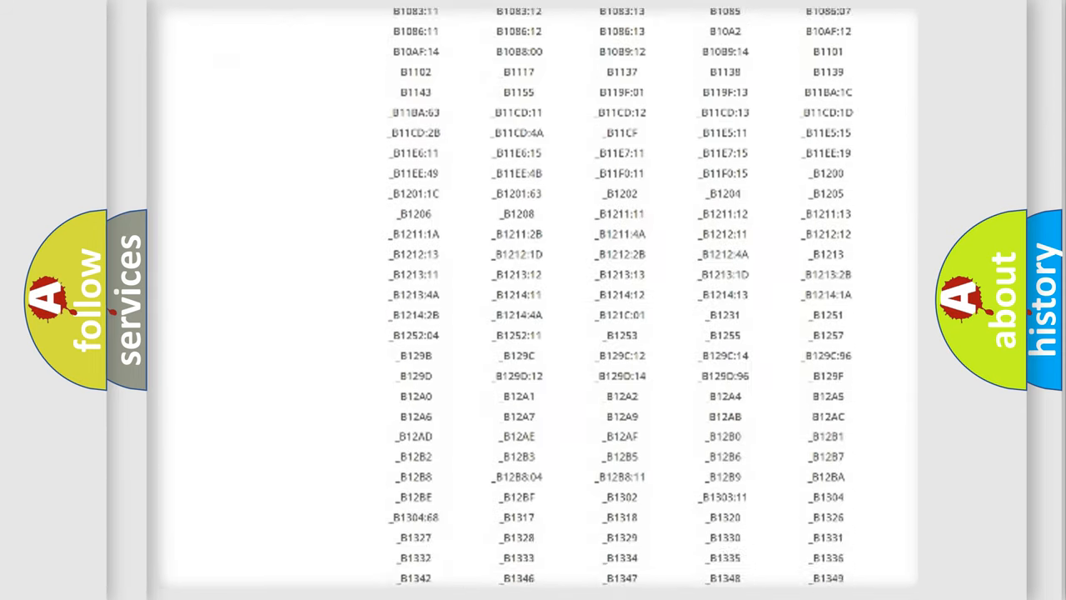
pyautogui.scroll(-3)
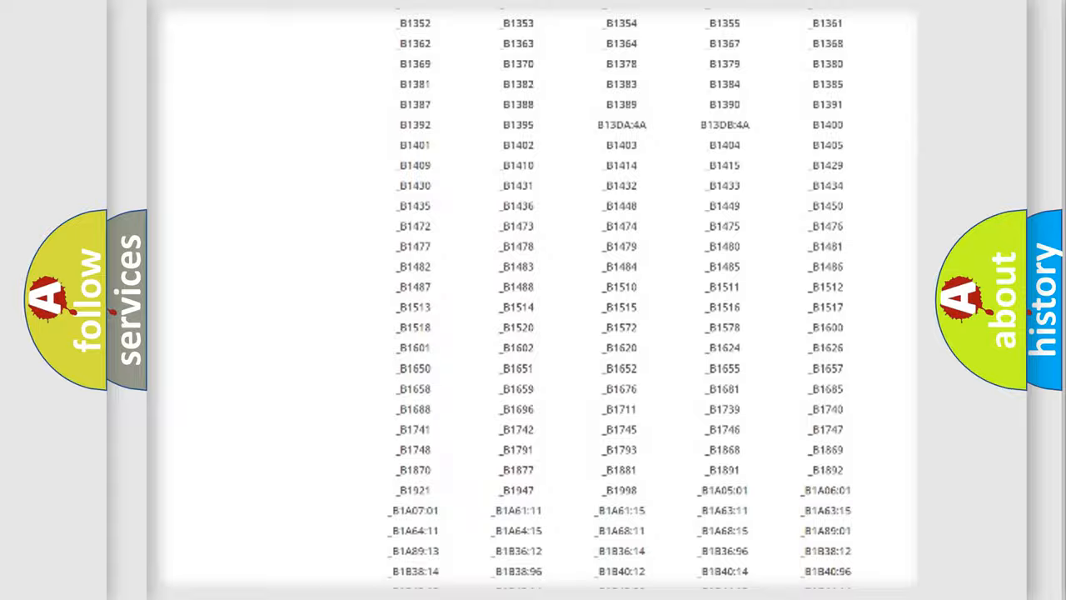